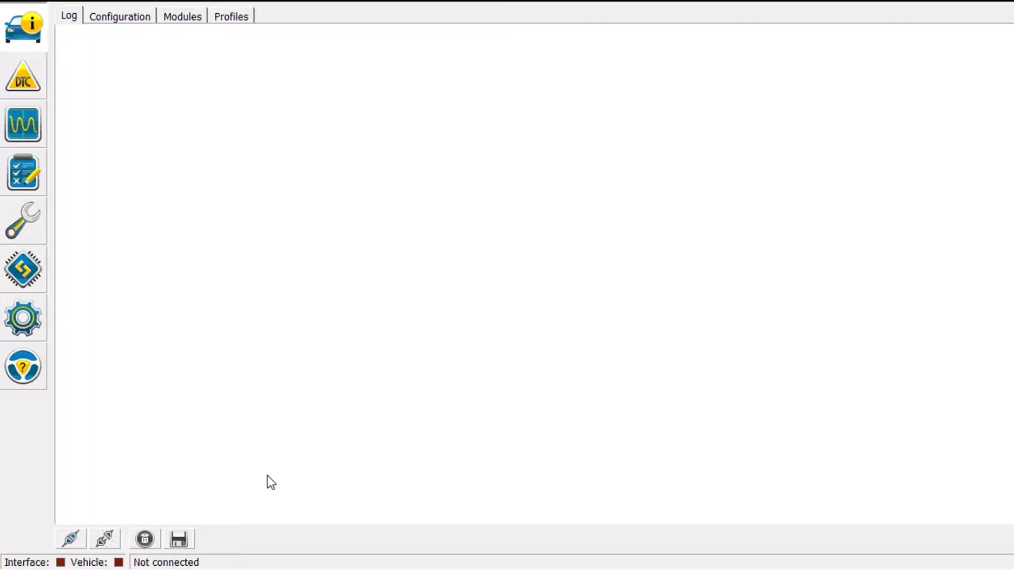
pyautogui.moveTo(178, 503)
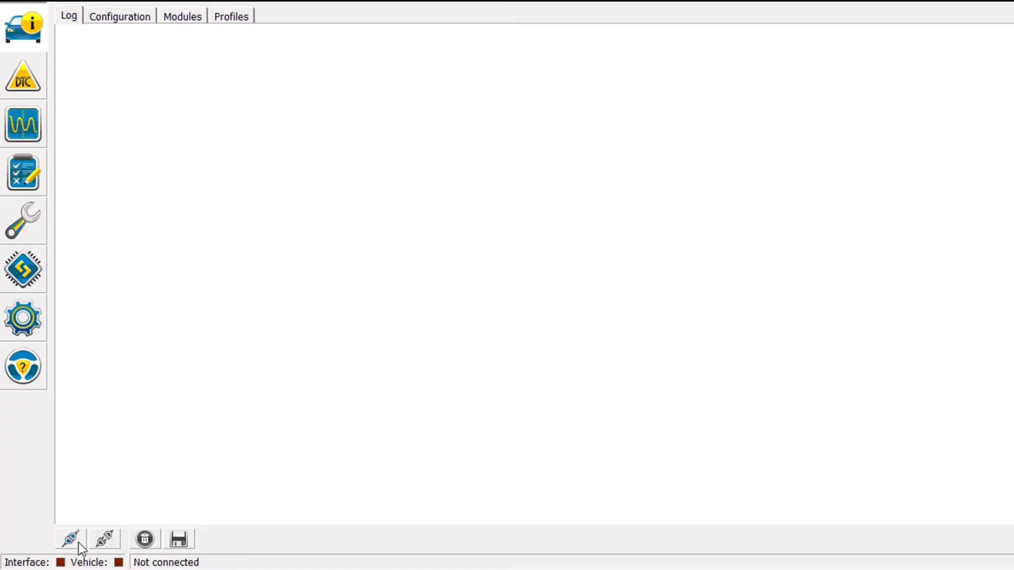
pyautogui.moveTo(178, 504)
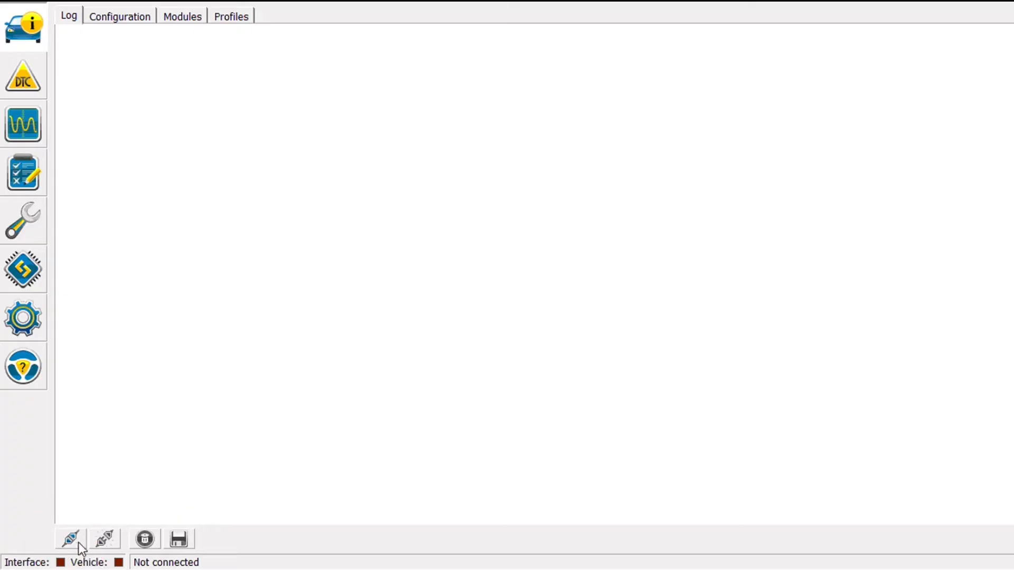
# - Connect to the 2013 Ford Explorer and answer the vehicle profile prompt
pyautogui.click(70, 538)
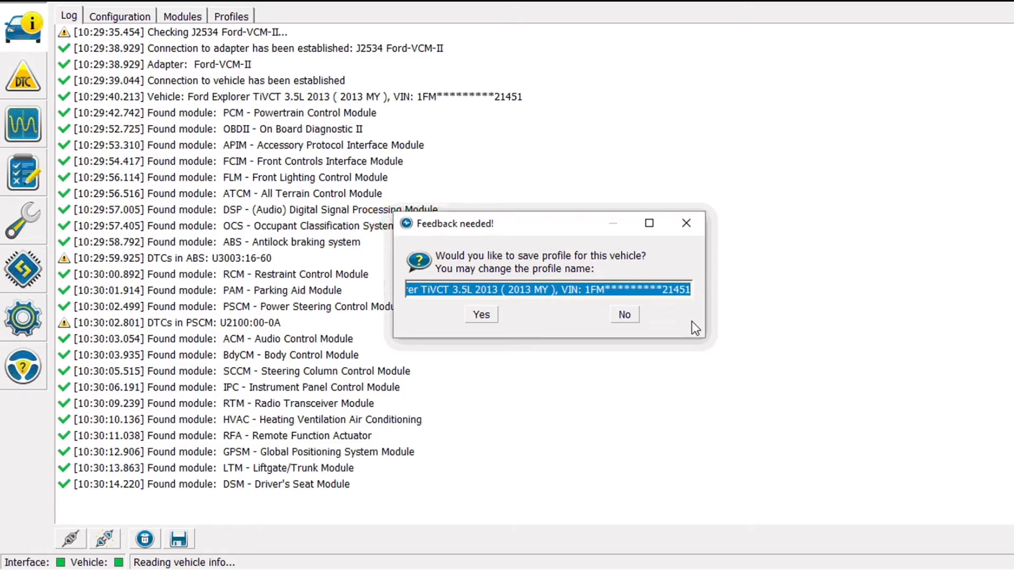
pyautogui.click(622, 315)
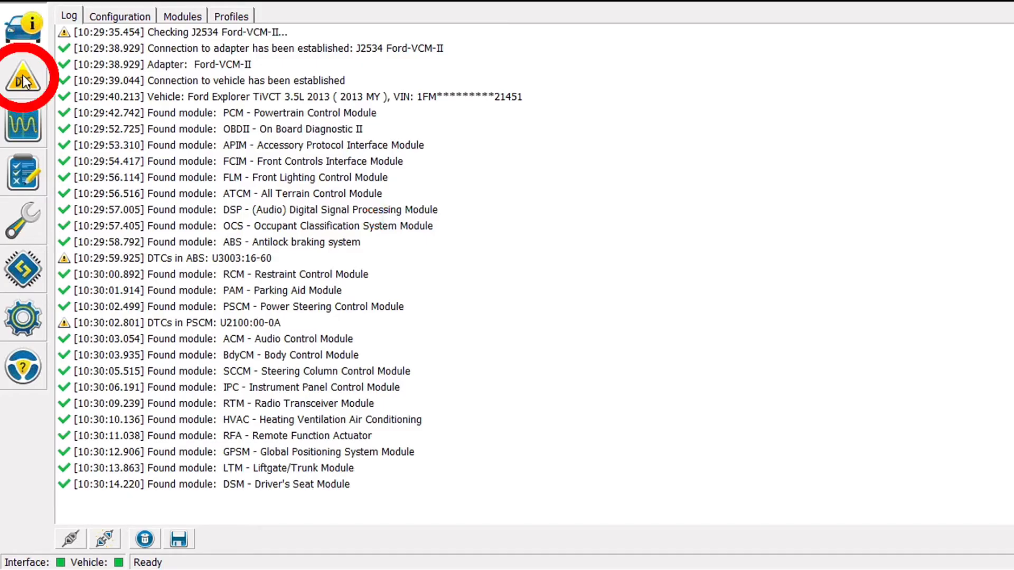
# - Read all module trouble codes and view the PSCM U2100:00-0A details
pyautogui.click(24, 76)
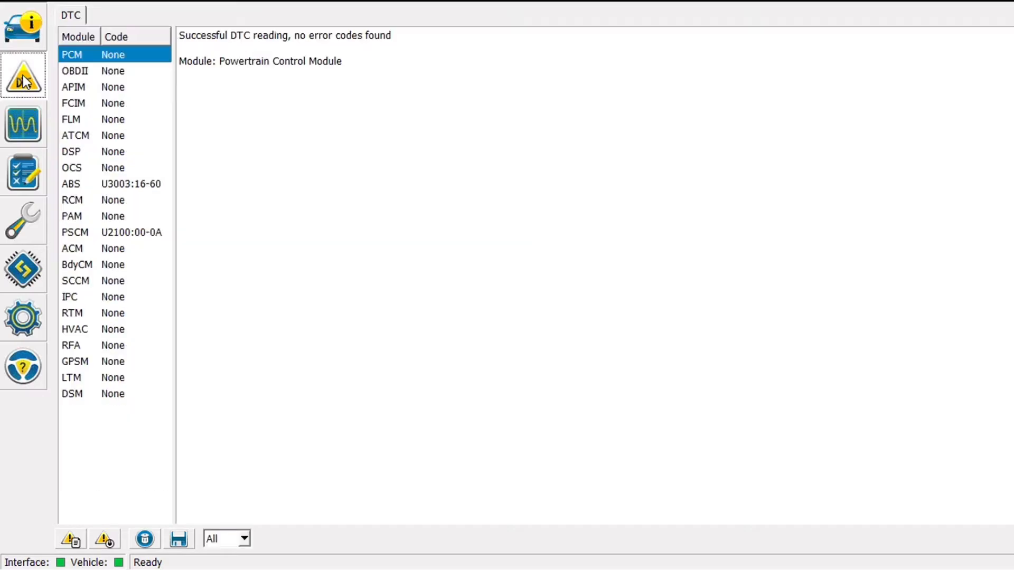
pyautogui.click(97, 183)
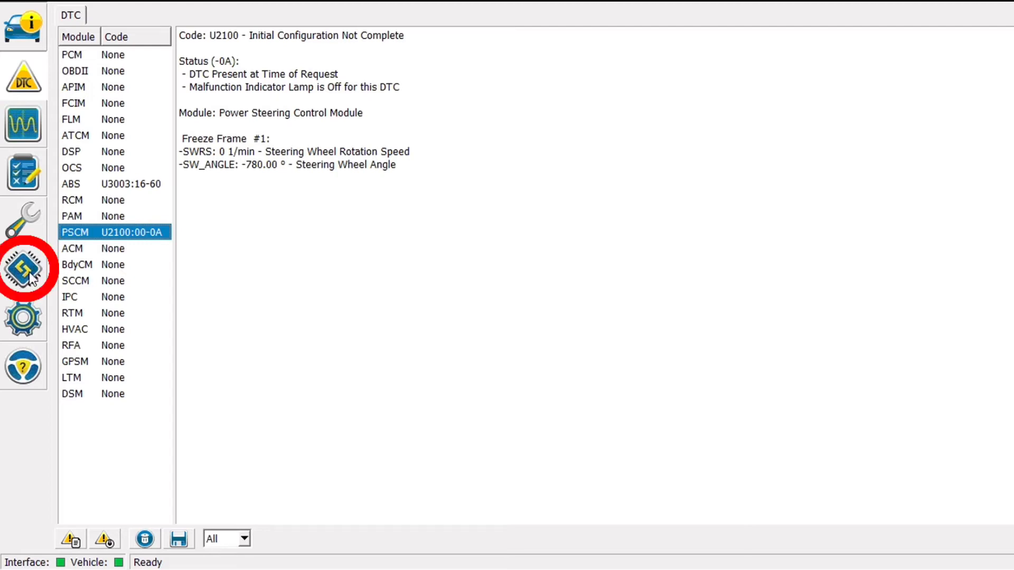
# - Run the PSCM Module configuration (AS BUILT format) service procedure
pyautogui.click(23, 268)
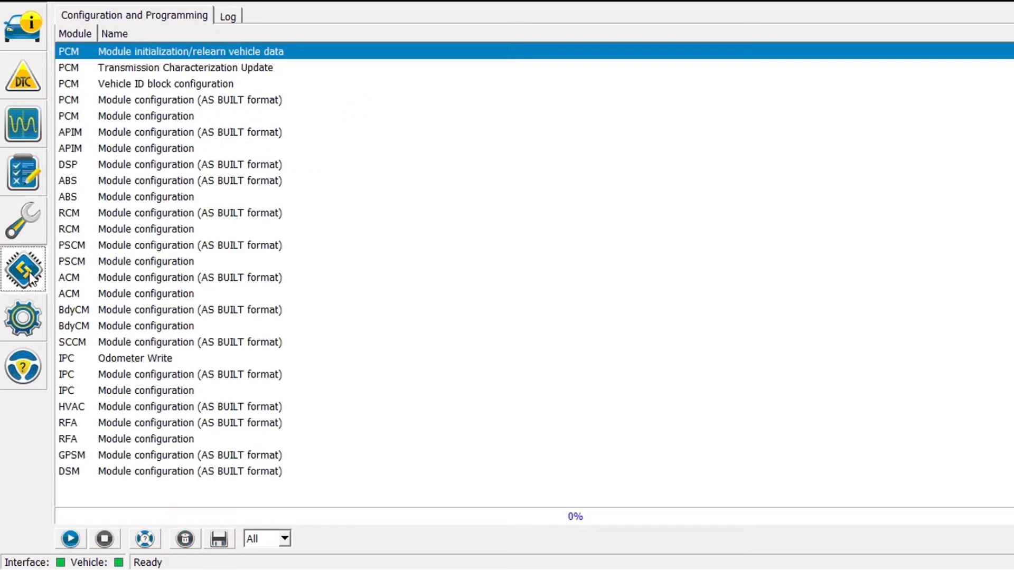
pyautogui.moveTo(135, 323)
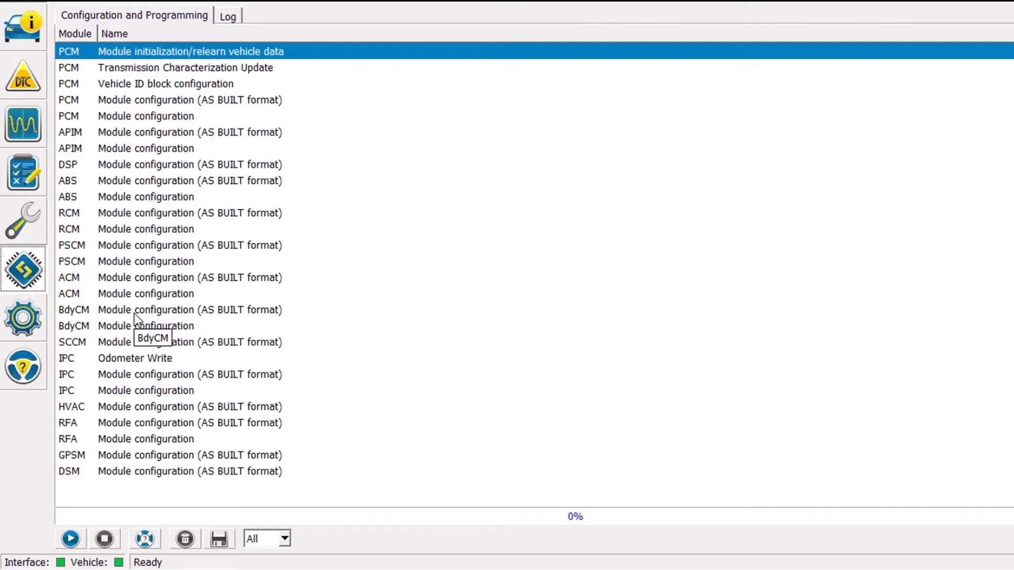
pyautogui.moveTo(239, 269)
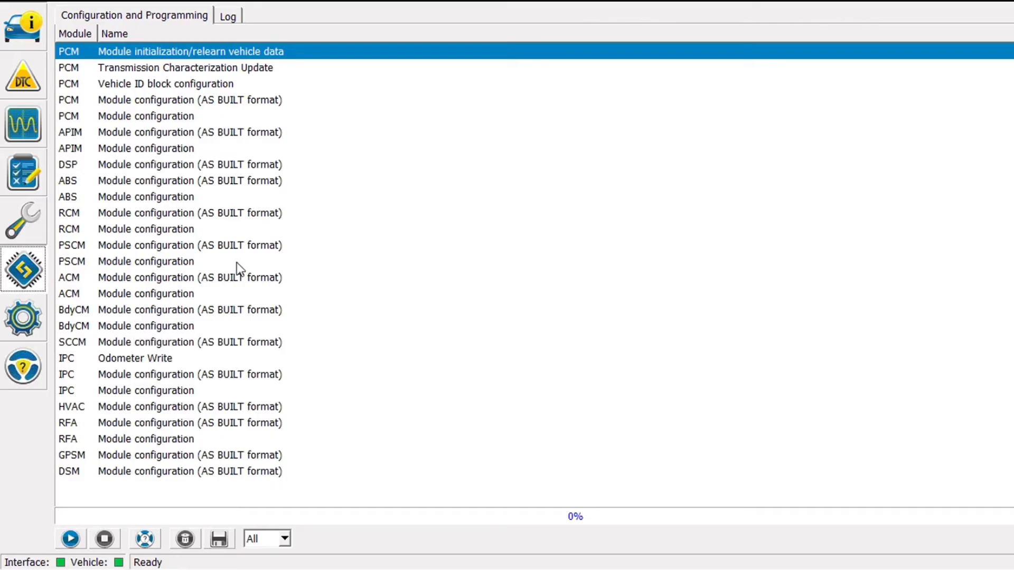
pyautogui.click(190, 245)
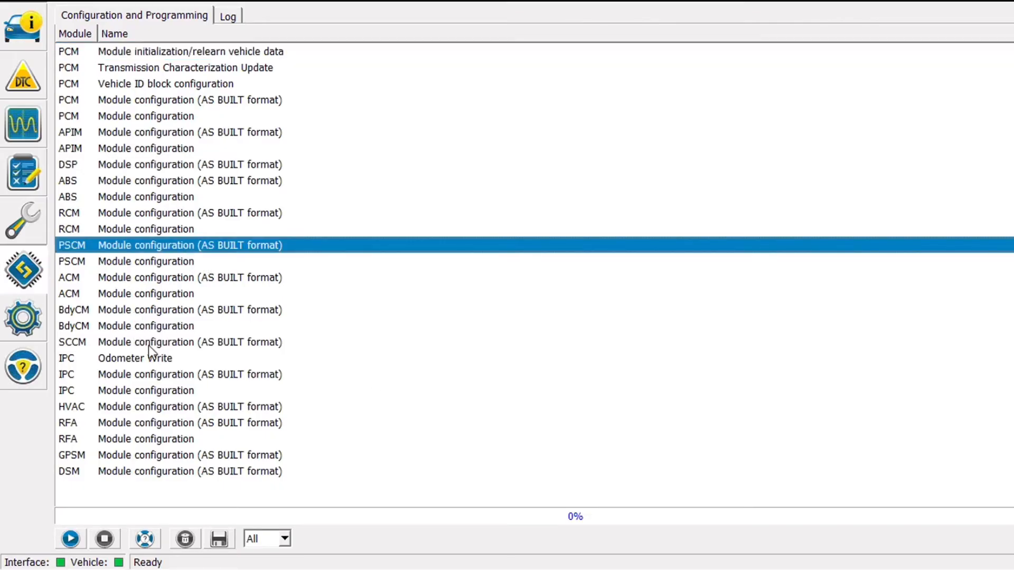
pyautogui.moveTo(129, 391)
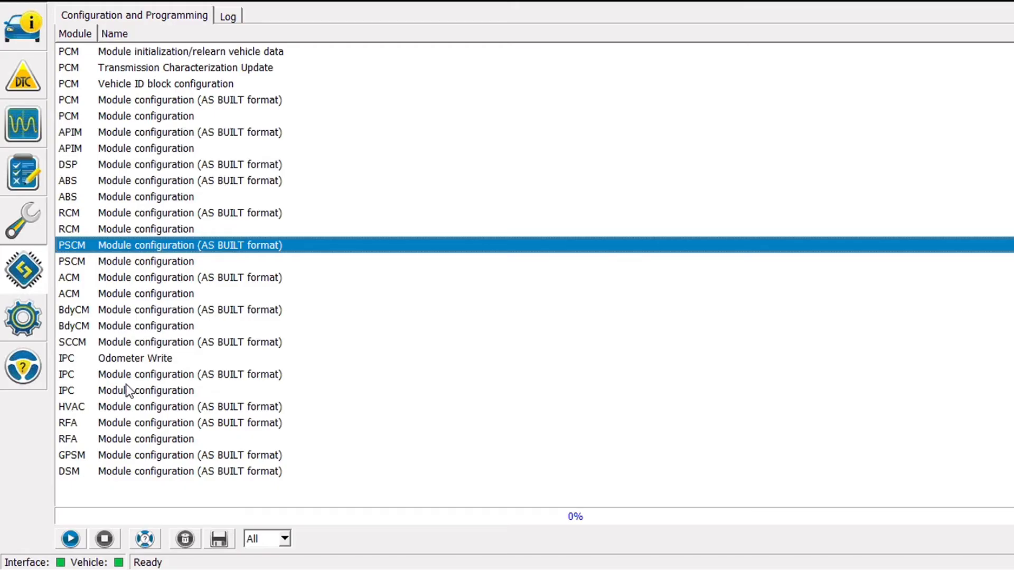
pyautogui.click(69, 538)
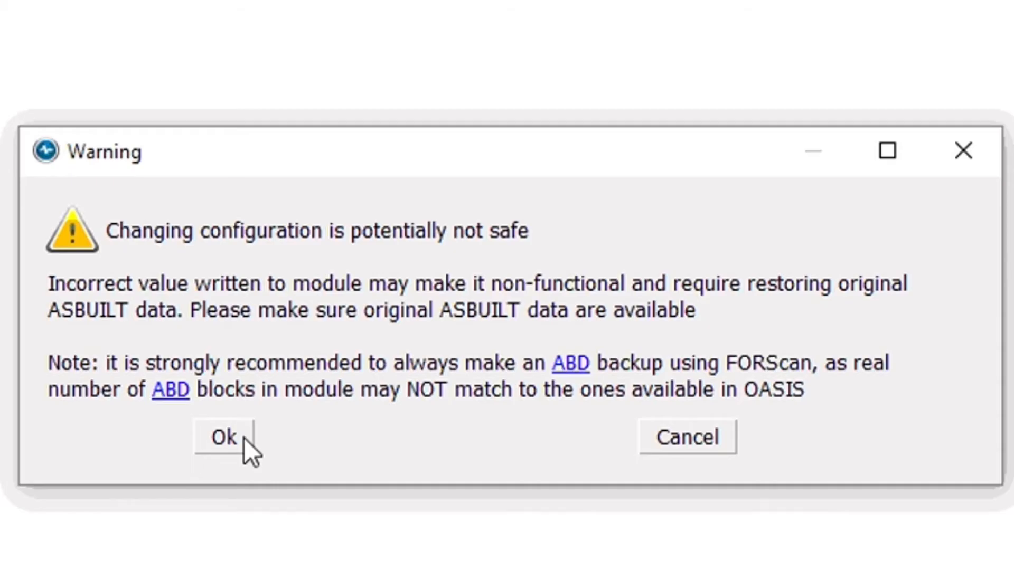
pyautogui.click(222, 437)
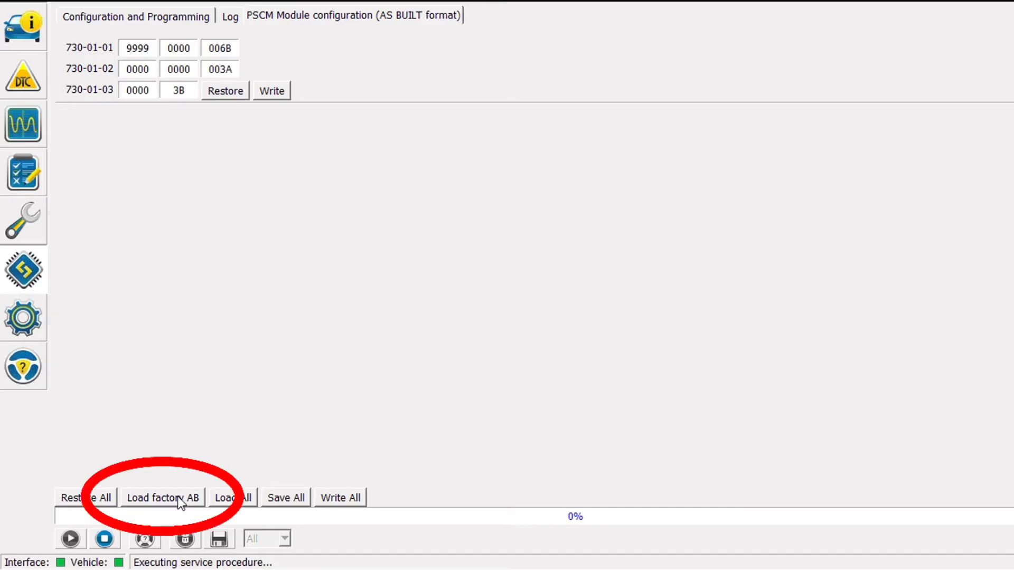
pyautogui.click(163, 498)
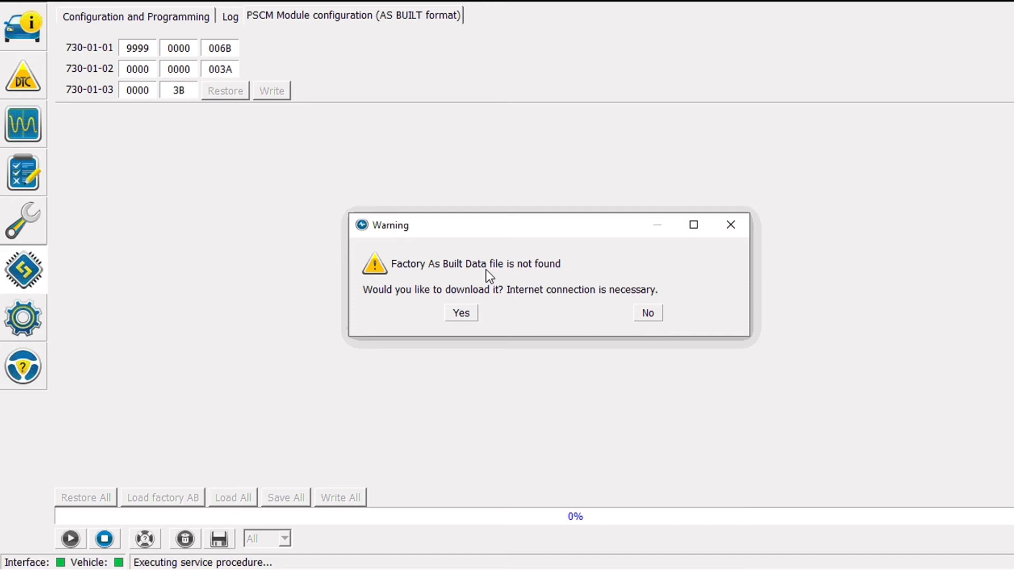
pyautogui.moveTo(474, 316)
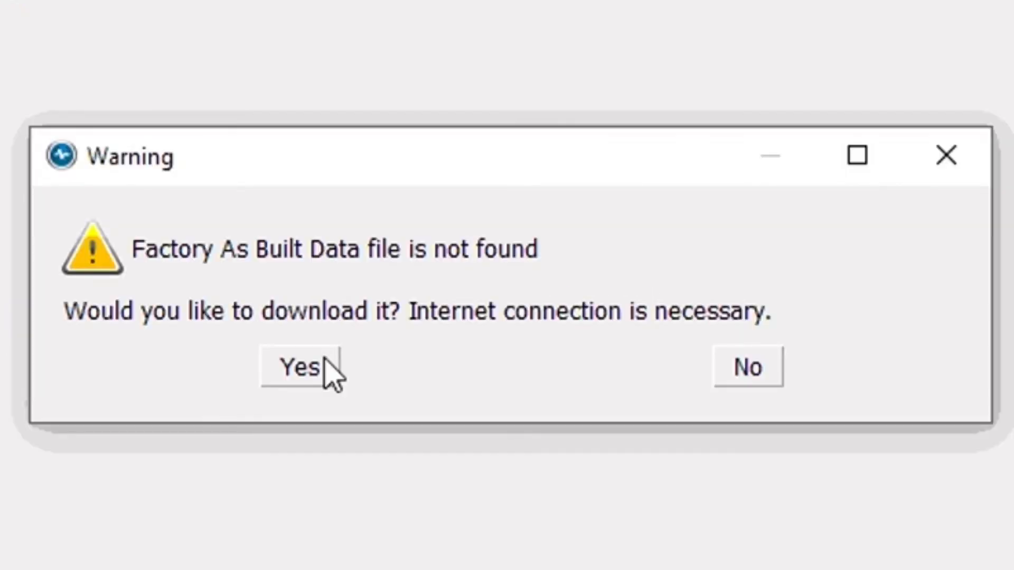
pyautogui.click(297, 367)
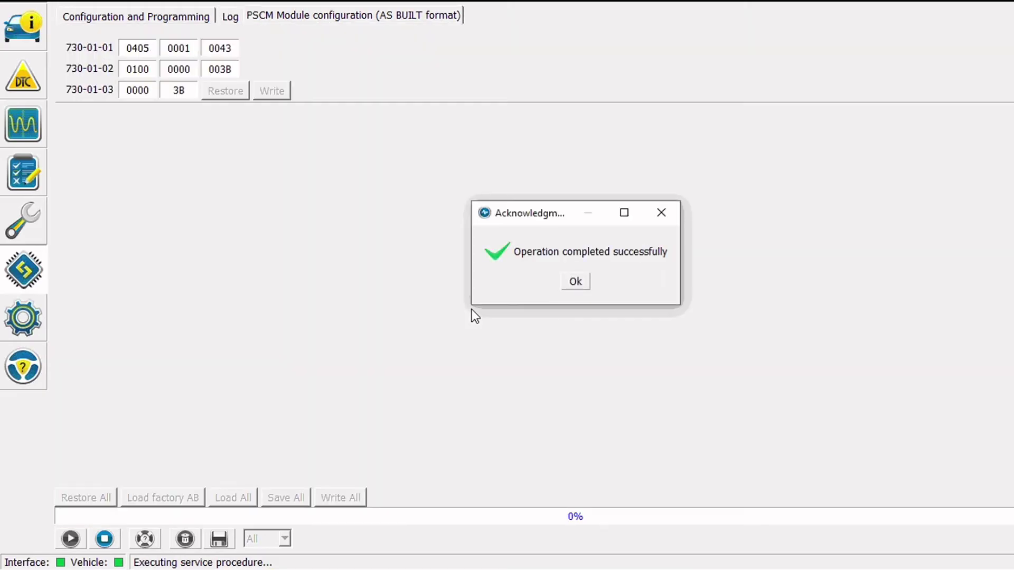
pyautogui.moveTo(602, 289)
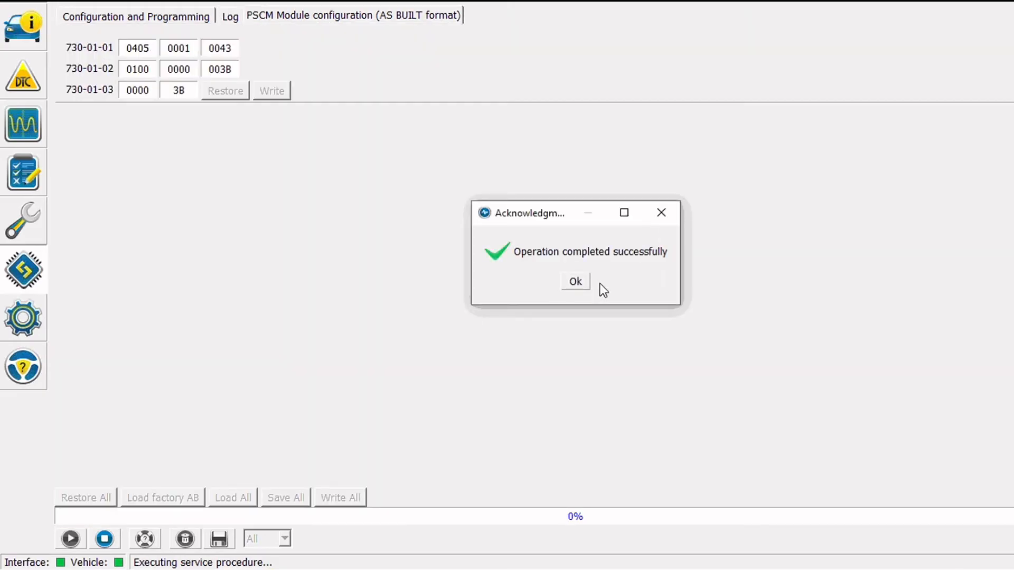
pyautogui.click(574, 281)
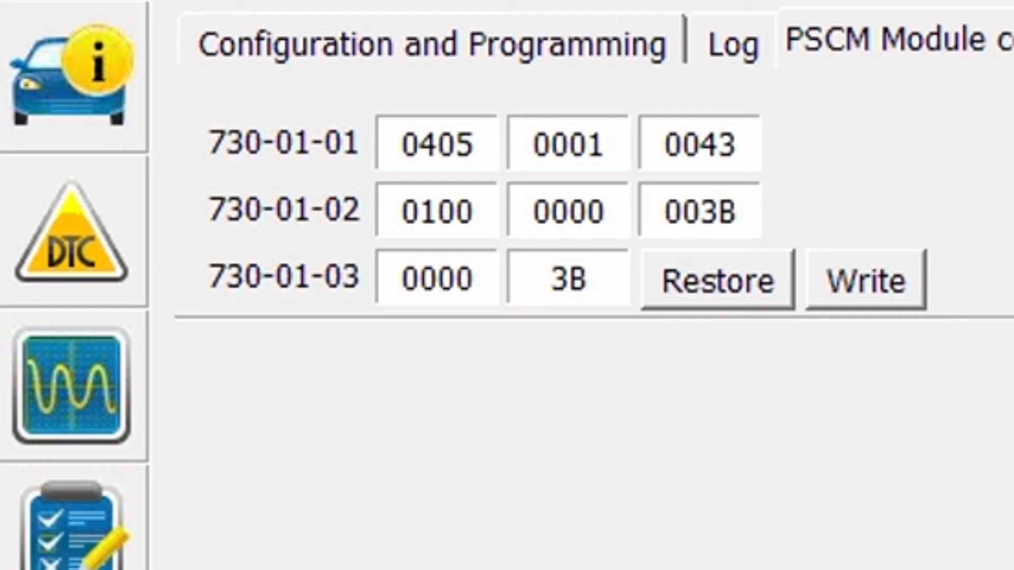
# - Write all factory As-Built values to the power steering module and confirm success
pyautogui.click(339, 497)
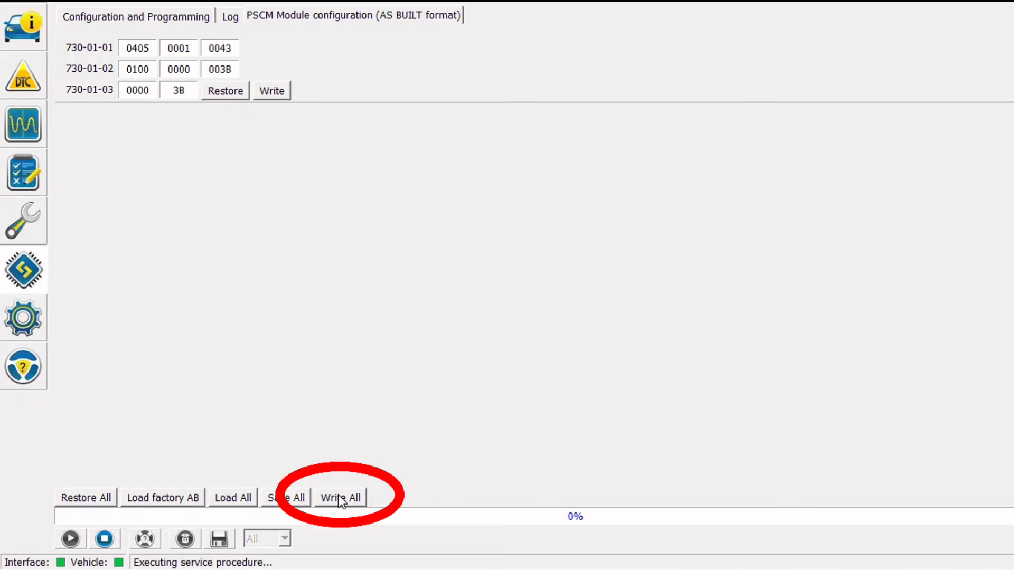
pyautogui.click(340, 498)
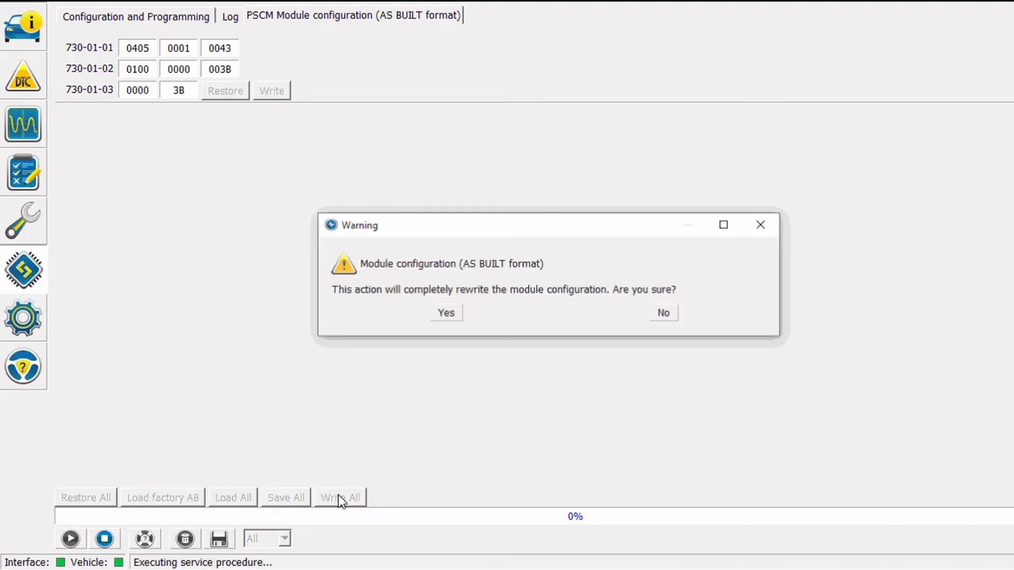
pyautogui.click(444, 312)
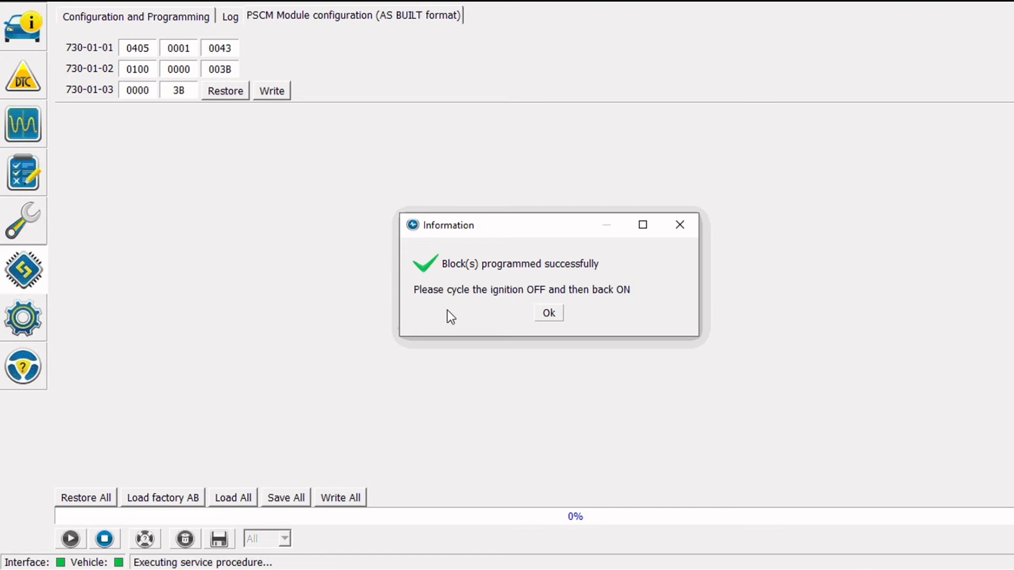
pyautogui.click(547, 313)
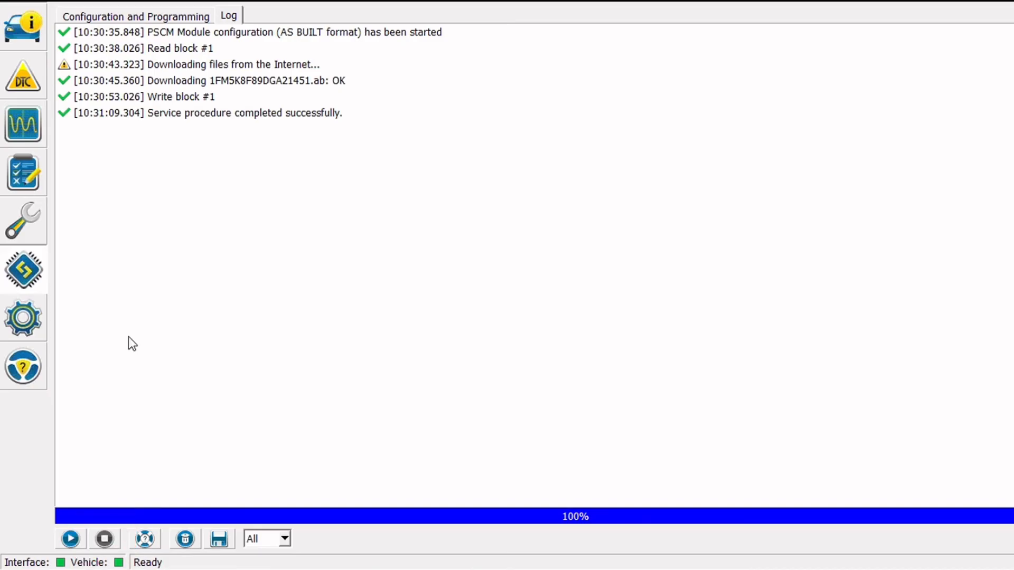
pyautogui.moveTo(24, 97)
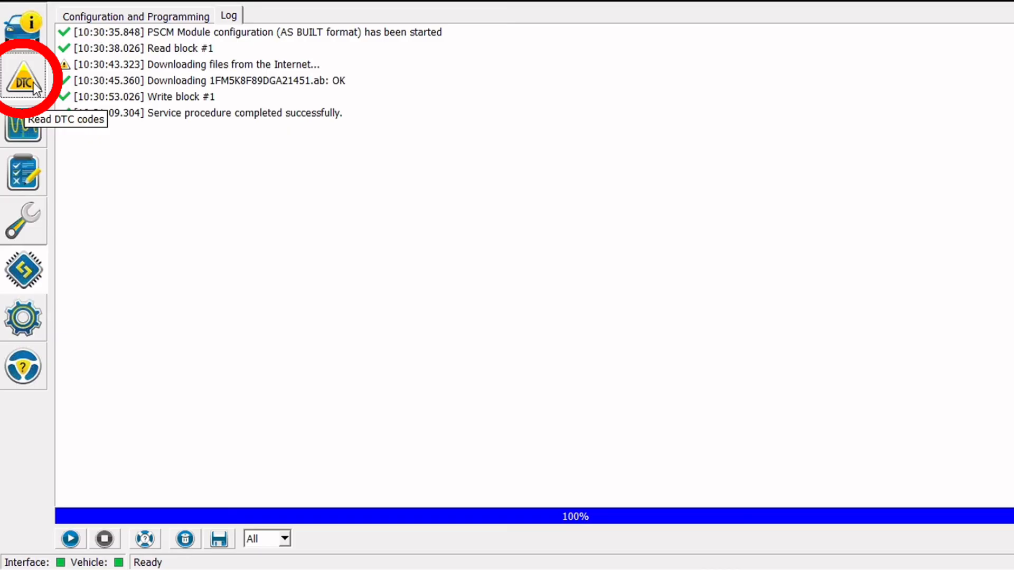
# - Re-read and clear all trouble codes, confirming the ignition cycle
pyautogui.click(24, 75)
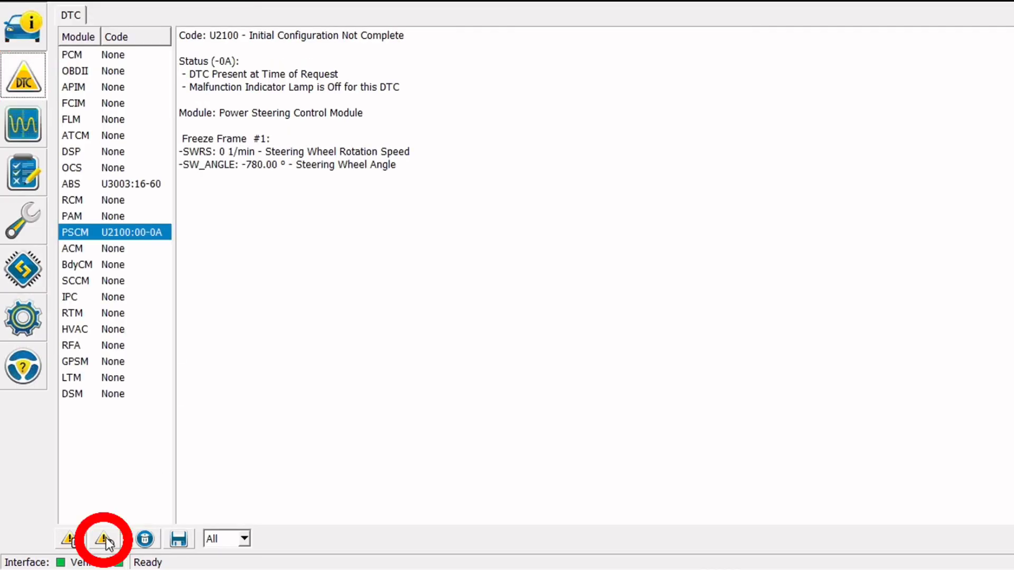
pyautogui.click(104, 539)
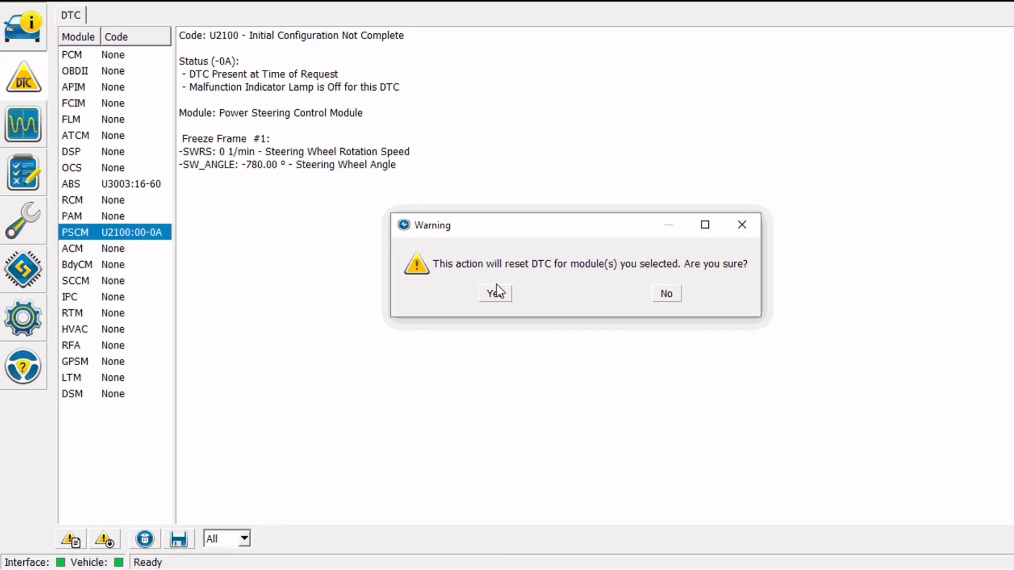
pyautogui.click(494, 293)
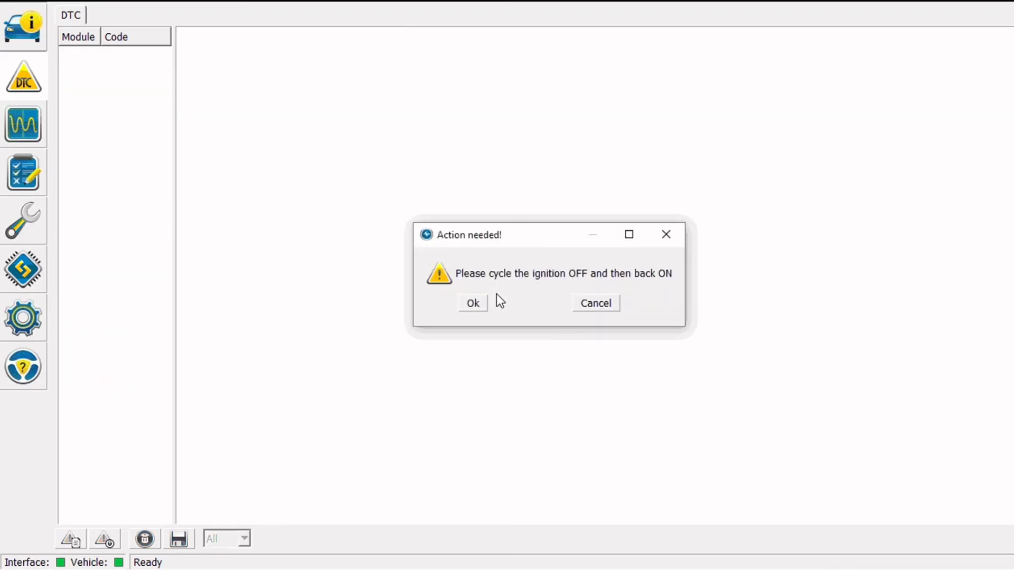
pyautogui.click(472, 303)
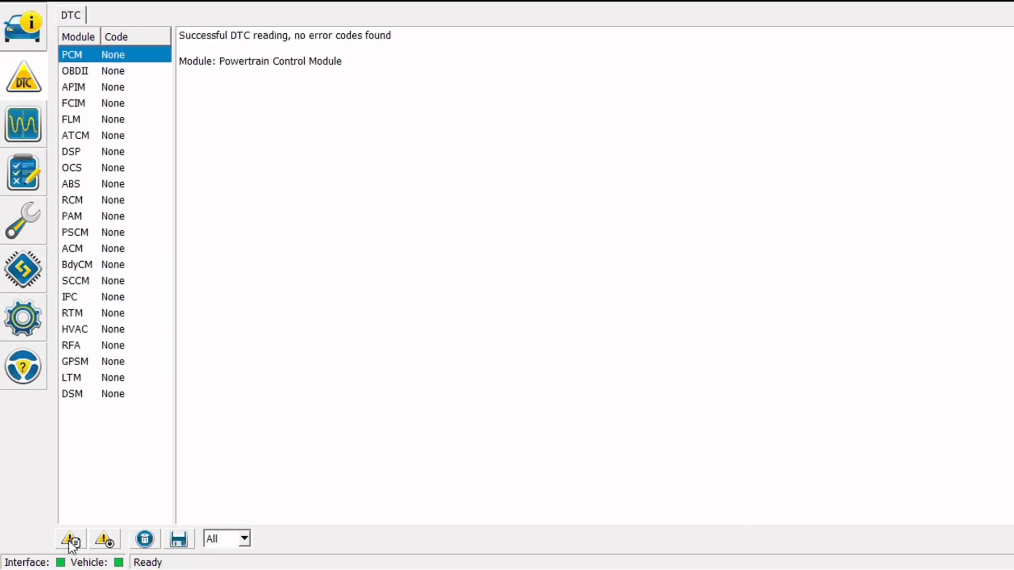
pyautogui.moveTo(316, 426)
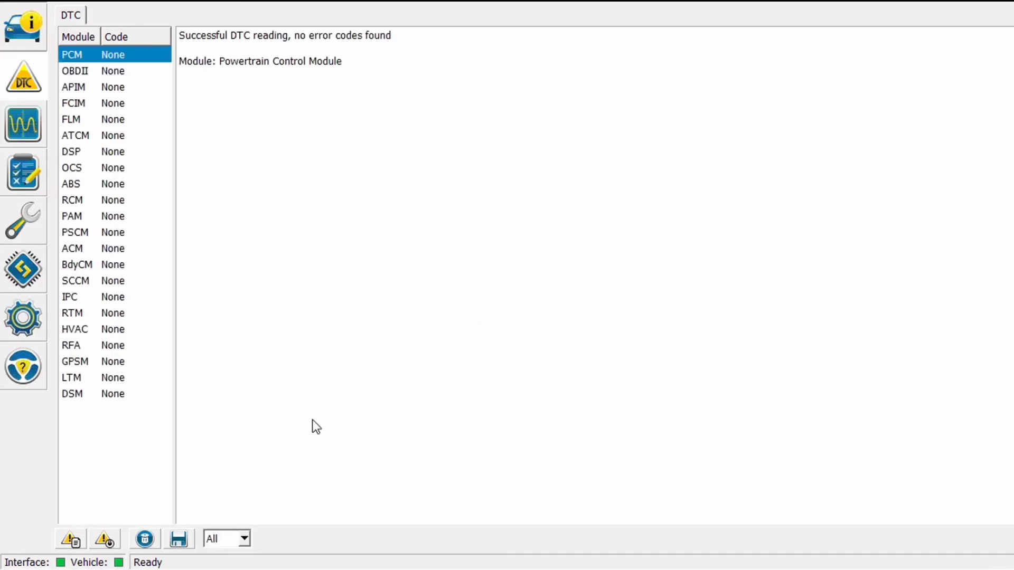
pyautogui.moveTo(522, 555)
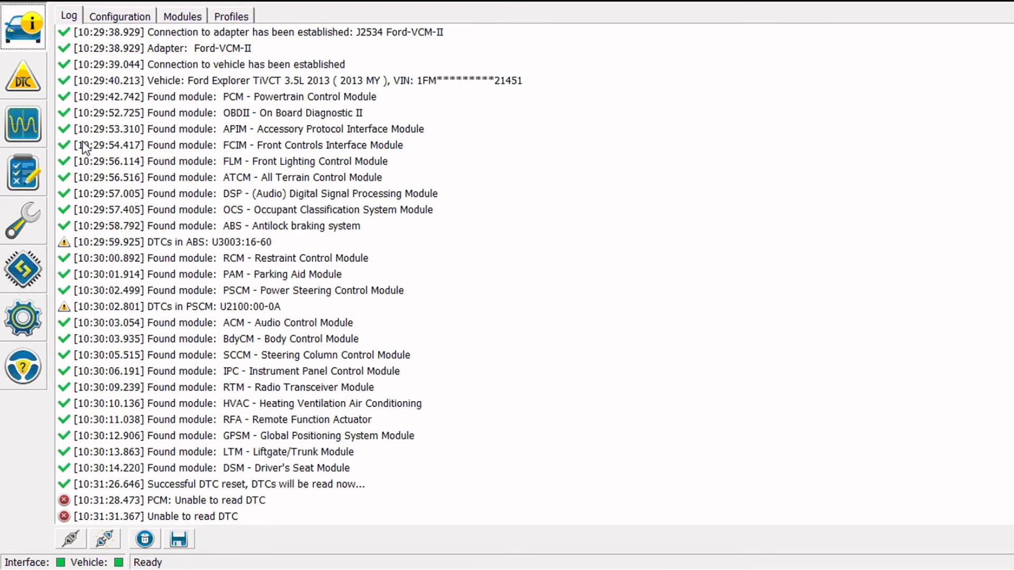
pyautogui.moveTo(103, 539)
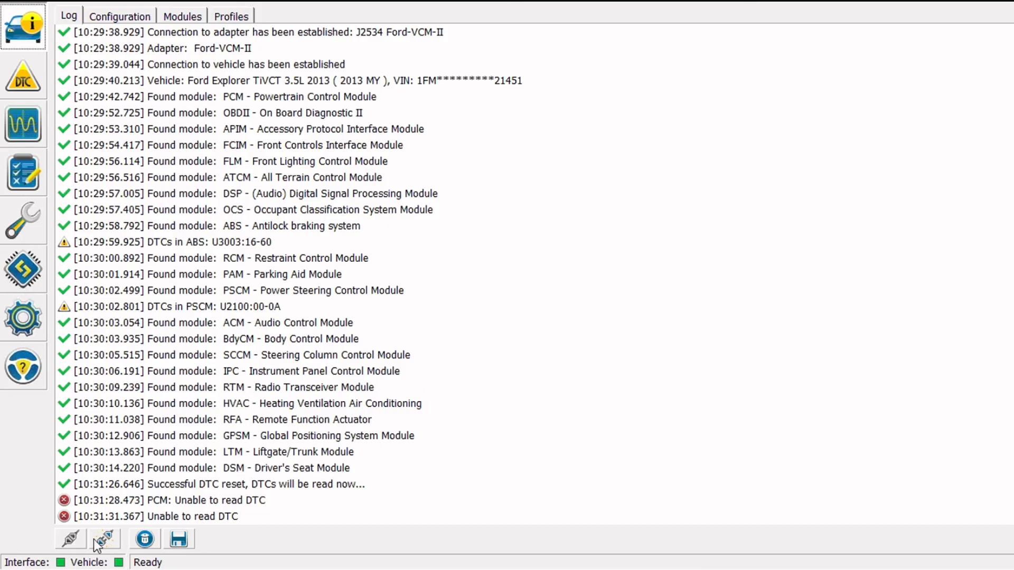